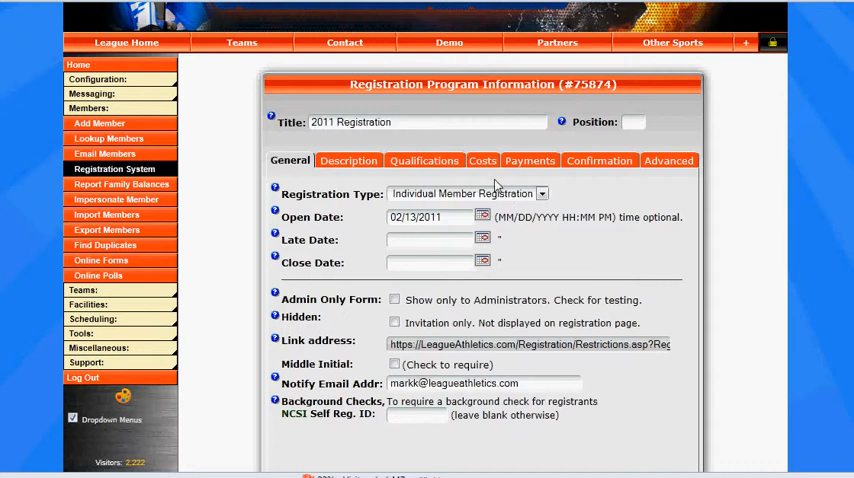
pyautogui.moveTo(494, 184)
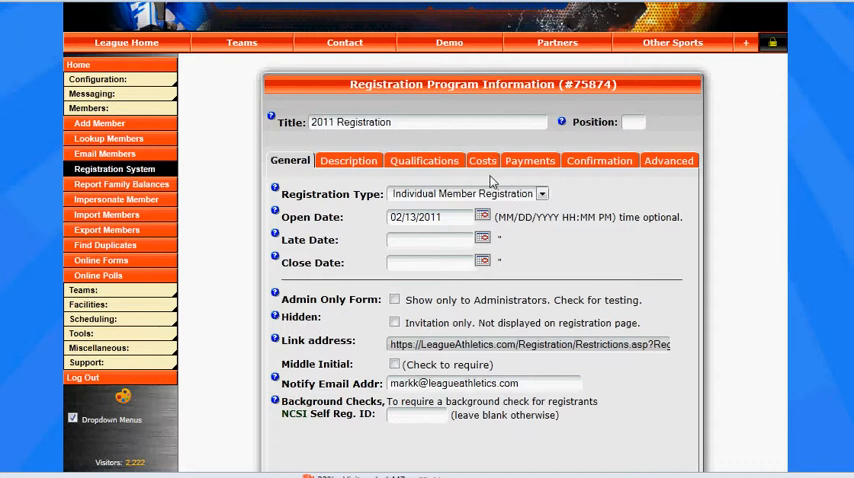
# - Show the program's Costs settings and focus the $300 Base Cost field
pyautogui.click(482, 160)
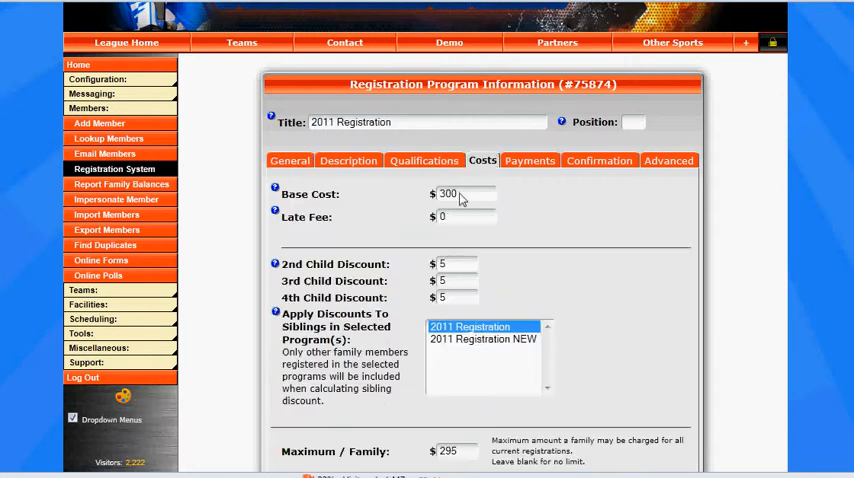
pyautogui.click(466, 192)
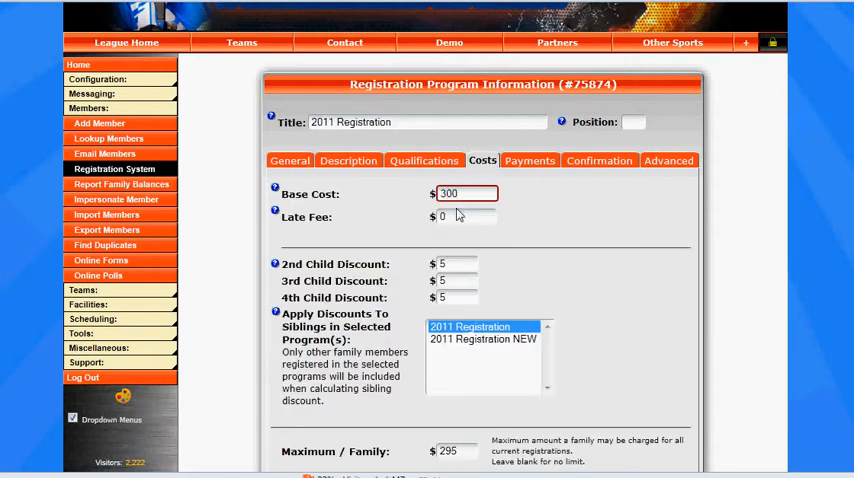
# - Switch to the program's Payments settings with its empty payment schedule
pyautogui.click(530, 160)
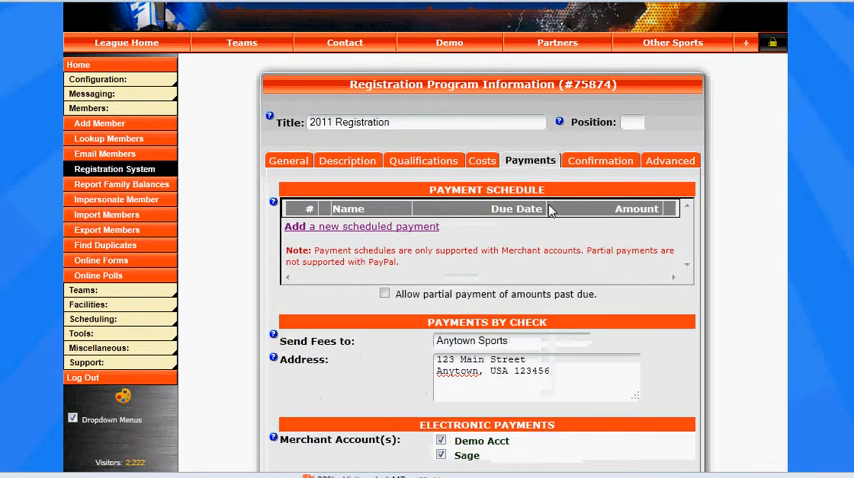
pyautogui.moveTo(716, 308)
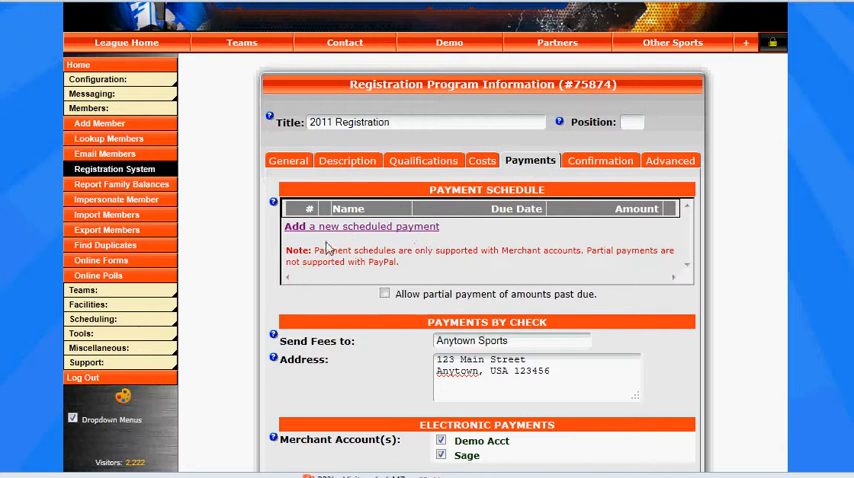
pyautogui.moveTo(380, 236)
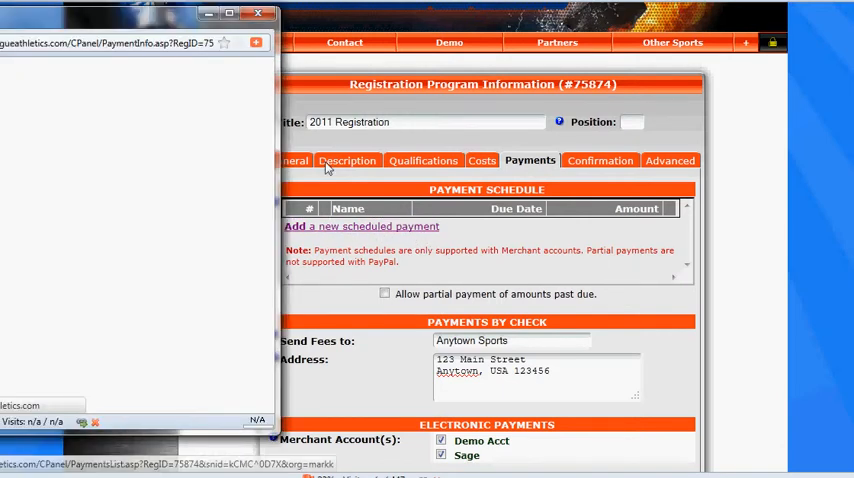
# - Add a scheduled payment named '1st Installment' for $100 and submit it
pyautogui.click(360, 226)
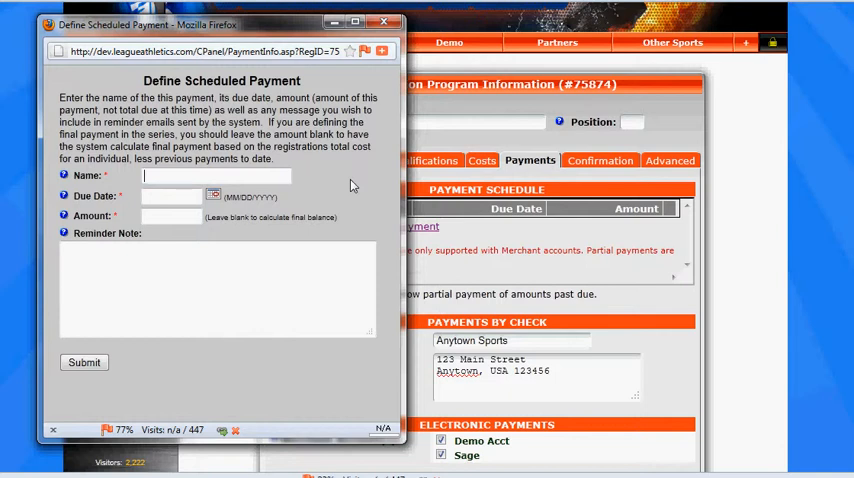
pyautogui.write('1st IN')
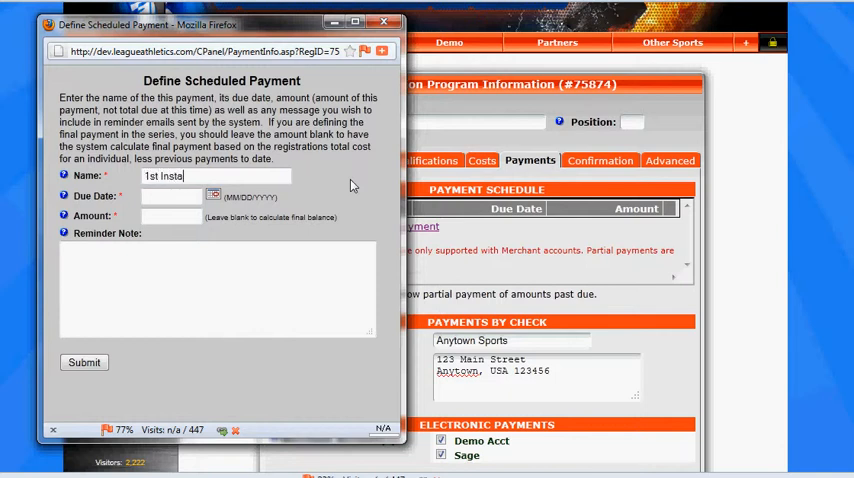
pyautogui.write('llment')
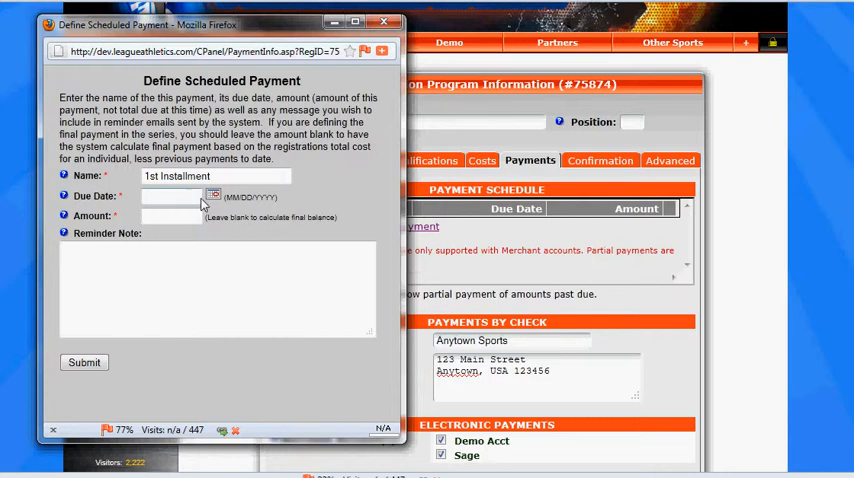
pyautogui.click(170, 196)
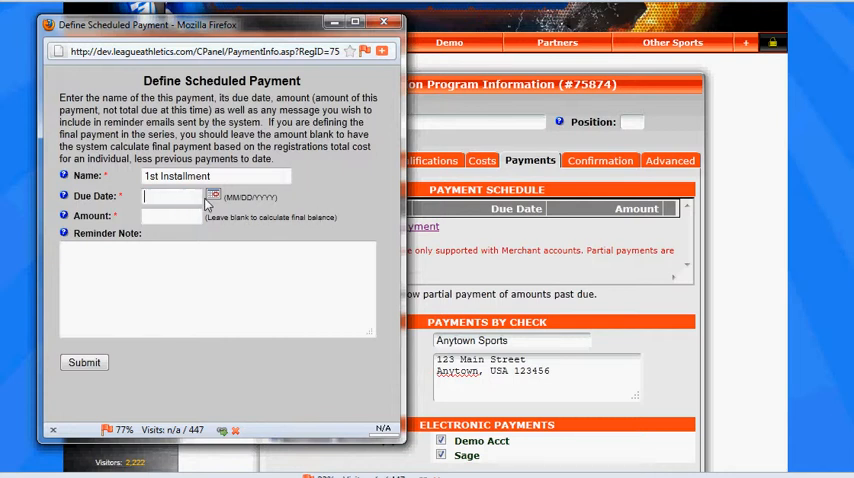
pyautogui.moveTo(288, 230)
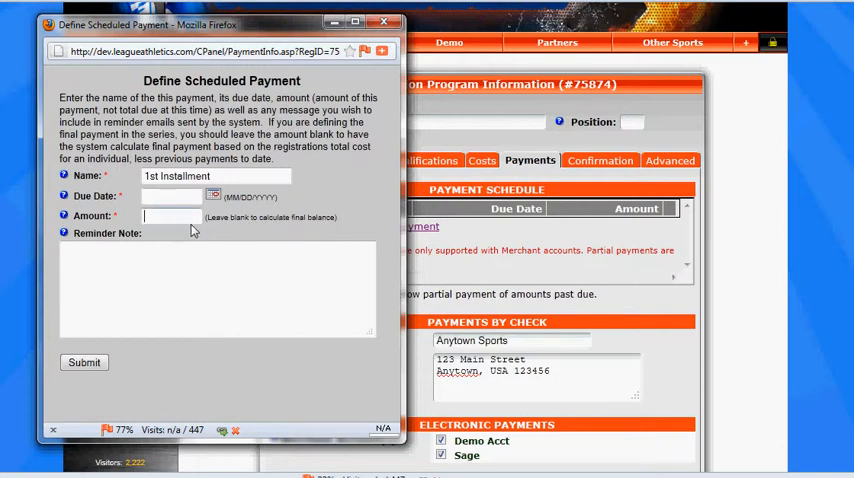
pyautogui.write('100')
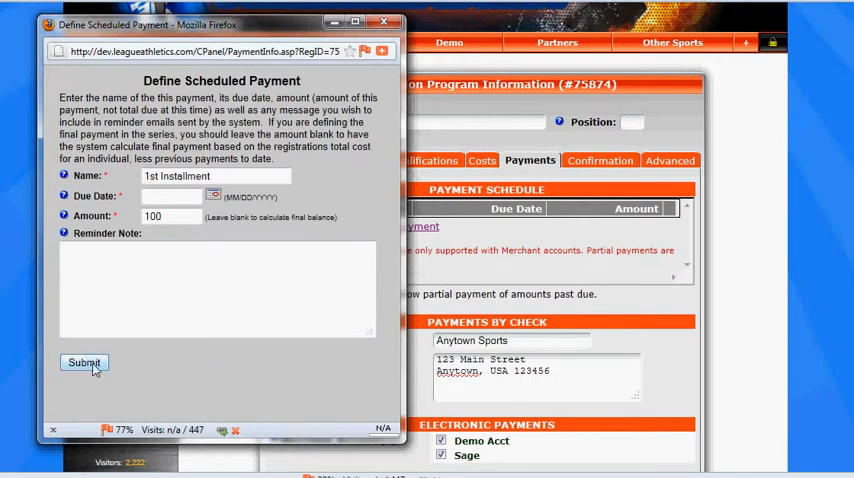
pyautogui.click(84, 362)
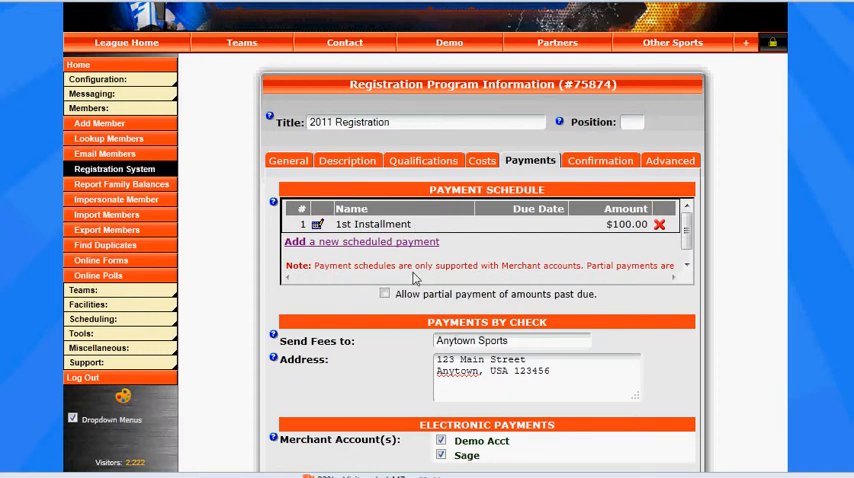
# - Add a '2nd Payment' of $100 due 7/31/2011 and submit it
pyautogui.click(360, 240)
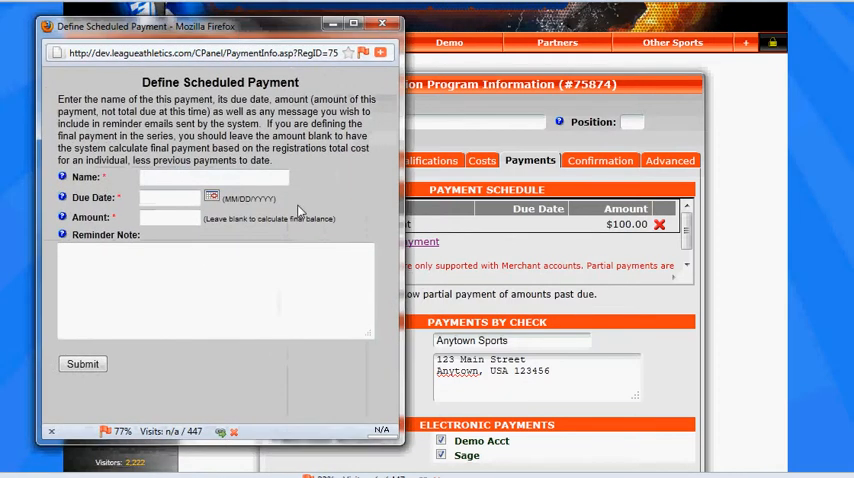
pyautogui.write('2nd')
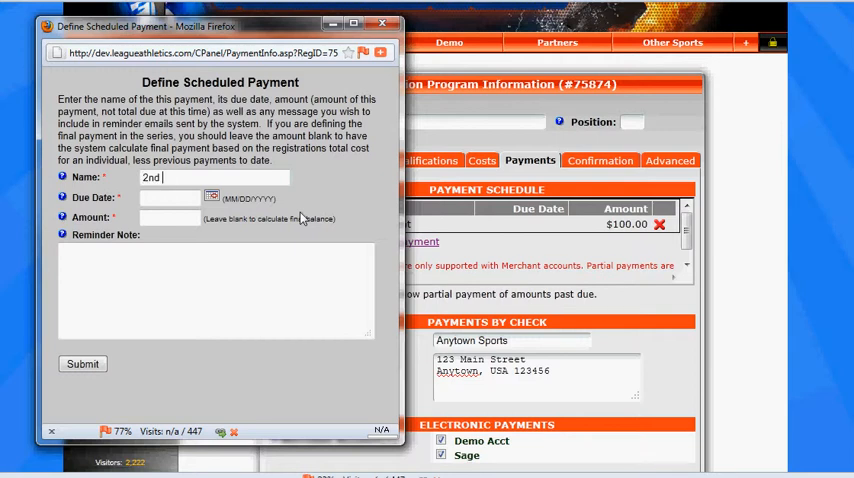
pyautogui.write('Payment')
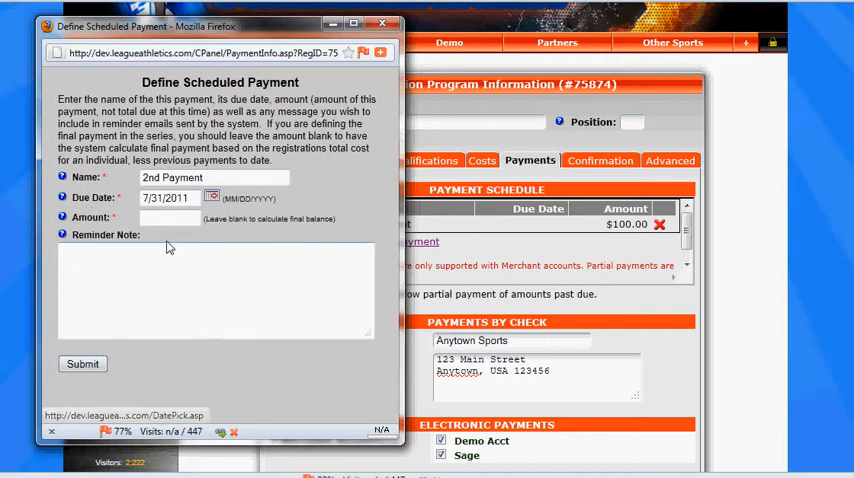
pyautogui.write('100')
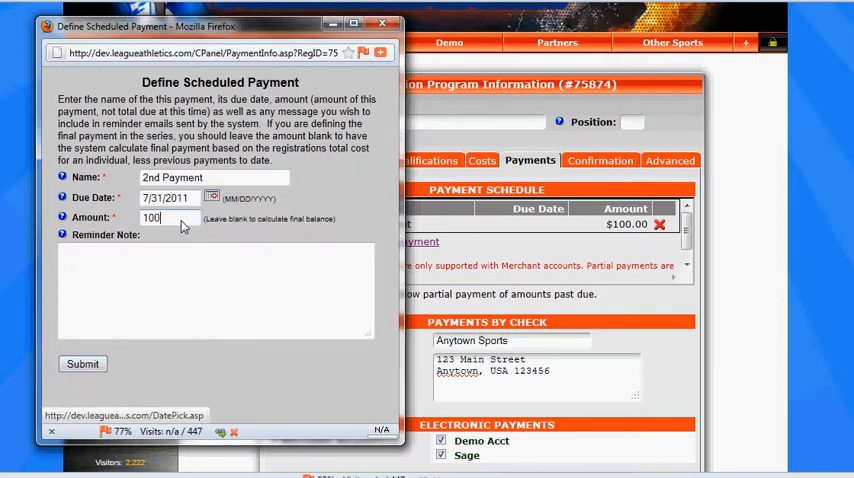
pyautogui.click(82, 364)
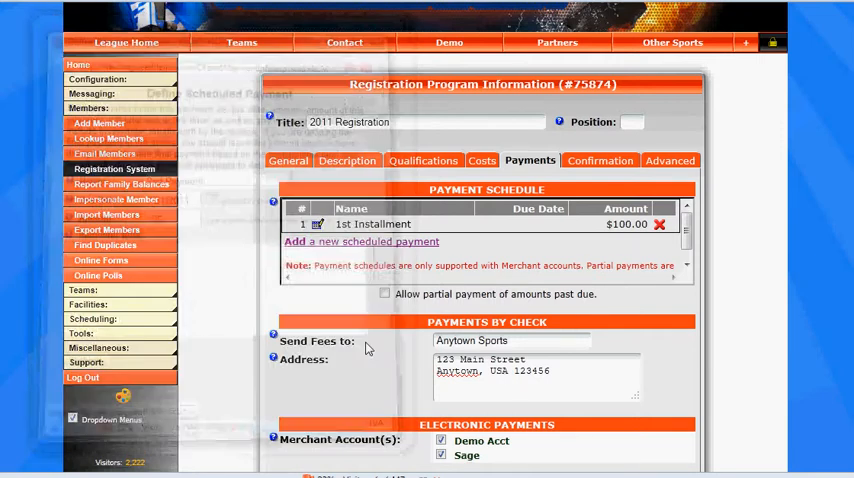
pyautogui.click(360, 240)
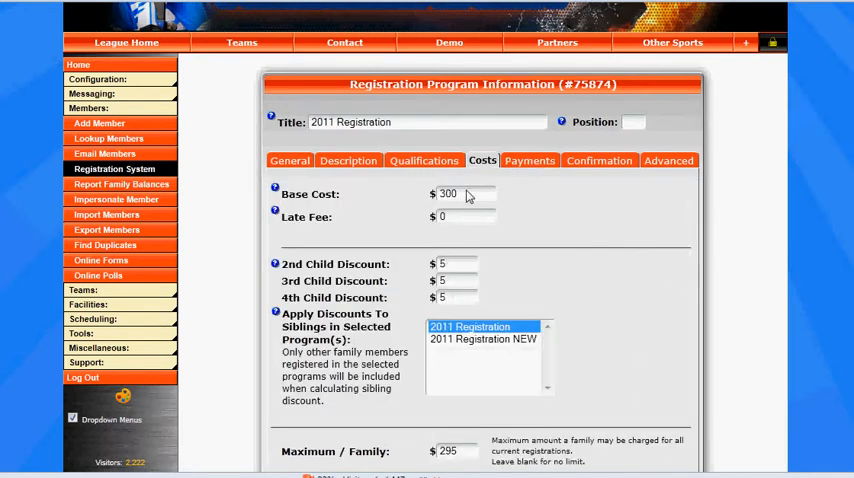
# - Refresh the payment schedule and start a blank third scheduled payment
pyautogui.click(528, 160)
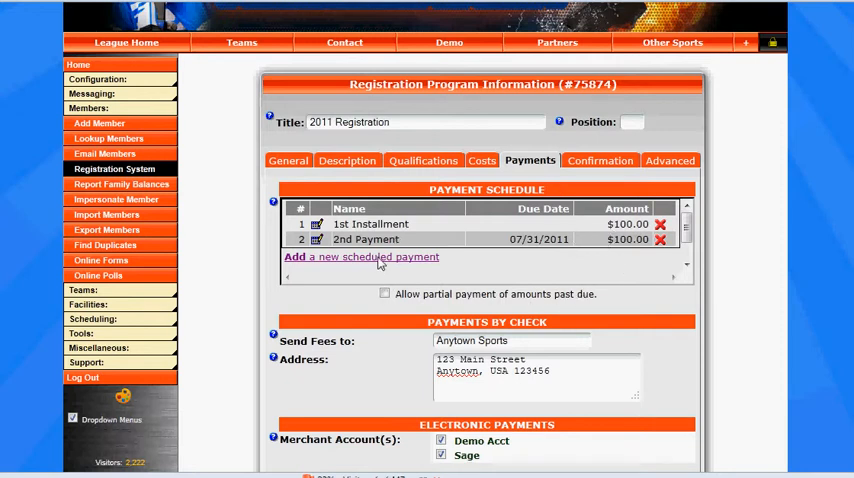
pyautogui.click(360, 256)
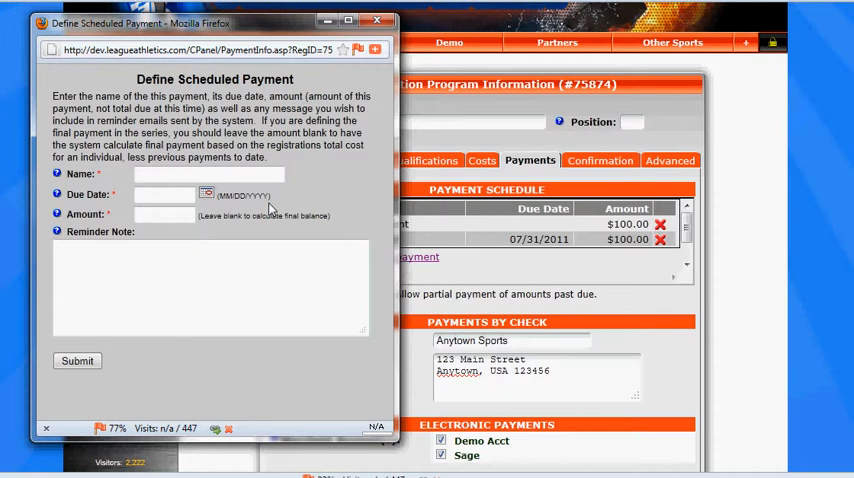
# - Add 'Final Installment' due 08/31/2011 for the remaining balance and submit it
pyautogui.write('Final IN')
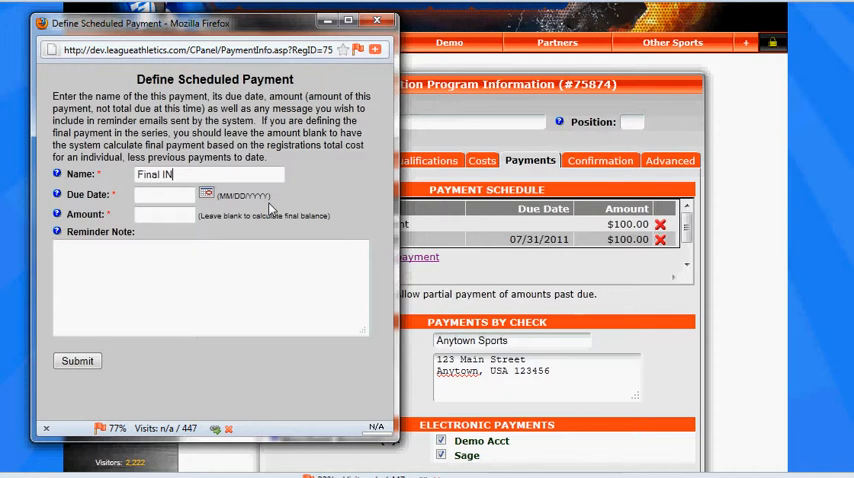
pyautogui.write('stallmen')
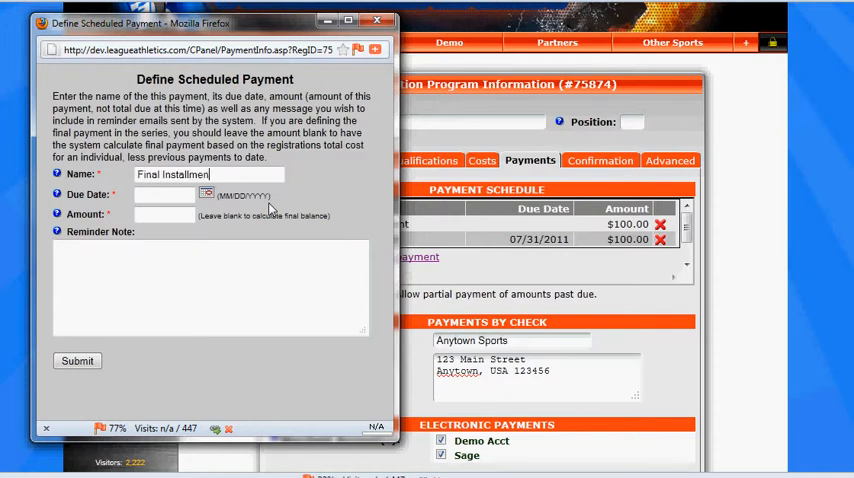
pyautogui.click(206, 192)
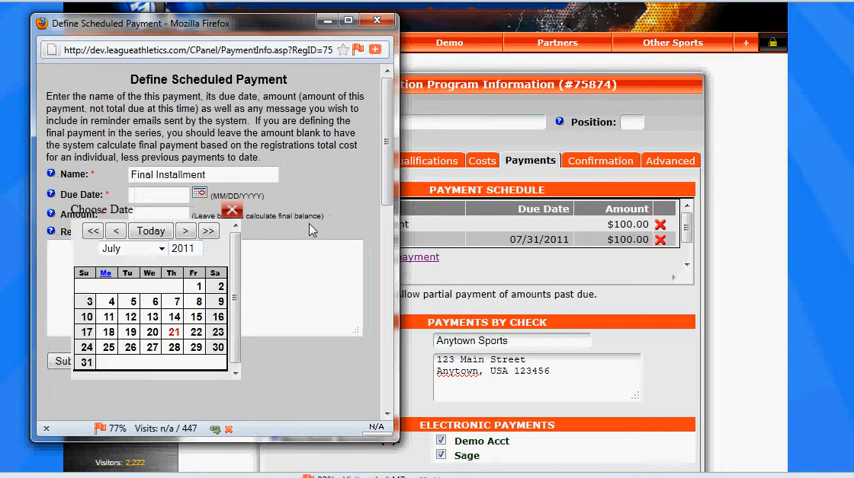
pyautogui.click(130, 248)
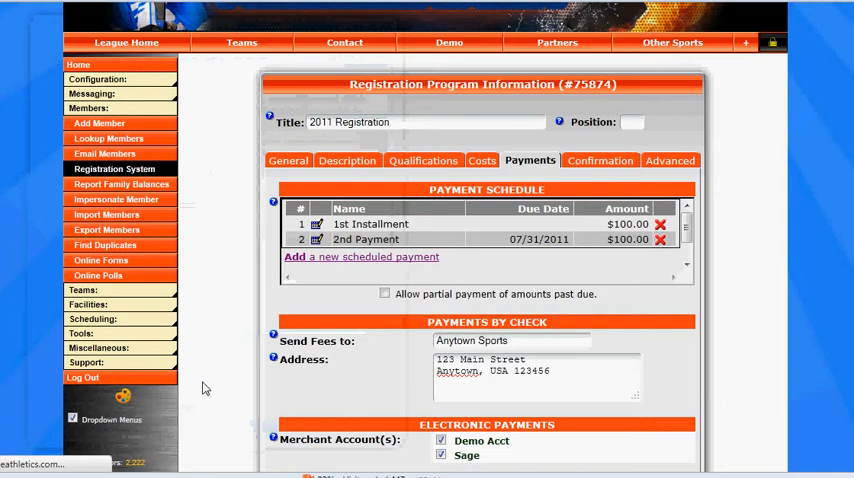
pyautogui.click(360, 256)
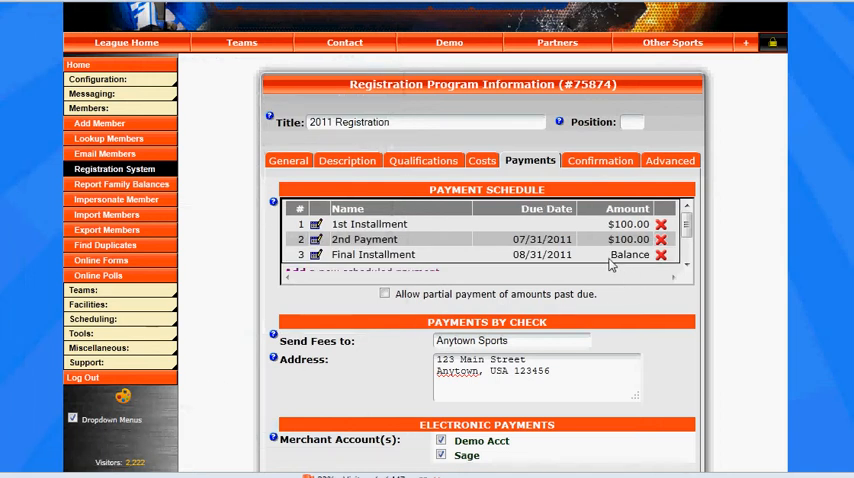